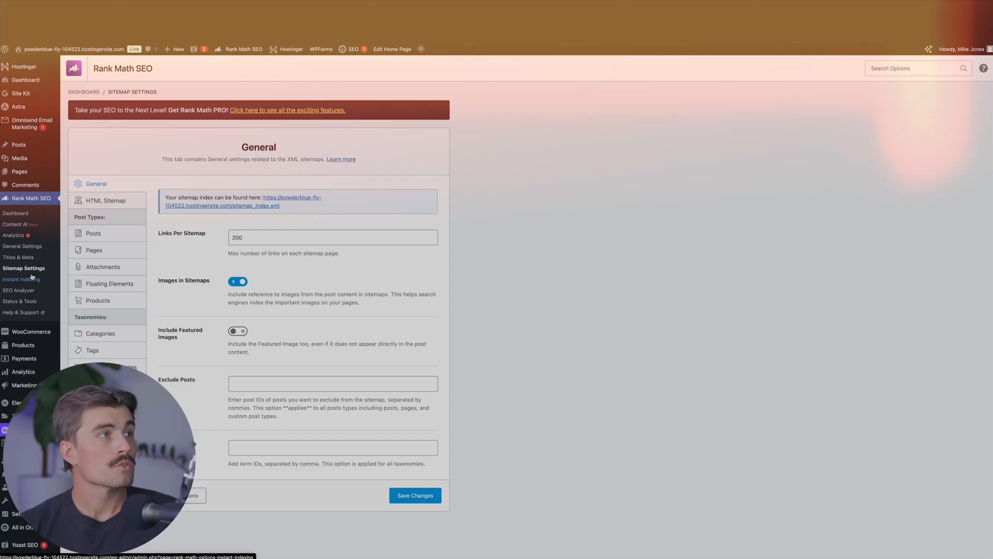
- Show Rank Math's Instant Indexing Submit URLs tab with the homepage URL listed for IndexNow
left_click(21, 279)
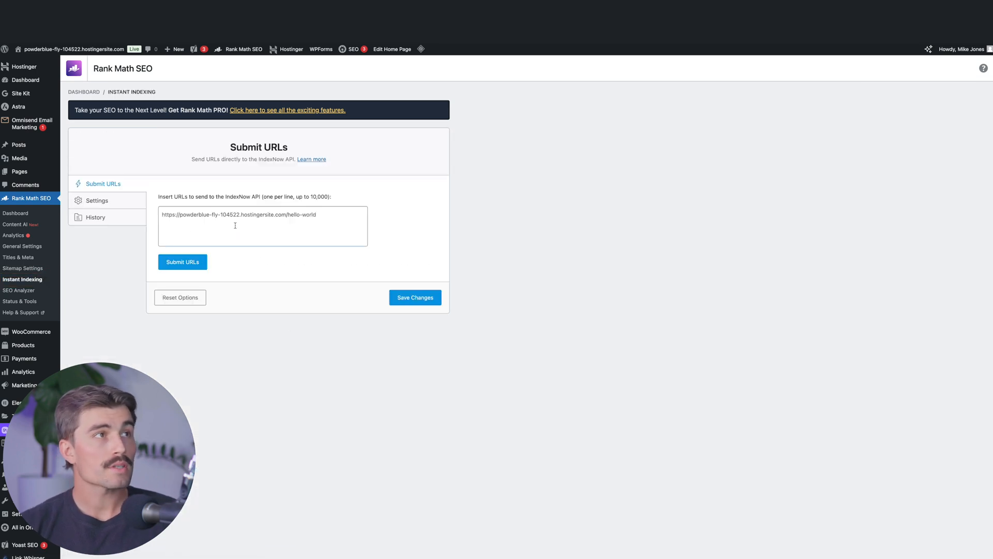
mouse_move(264, 229)
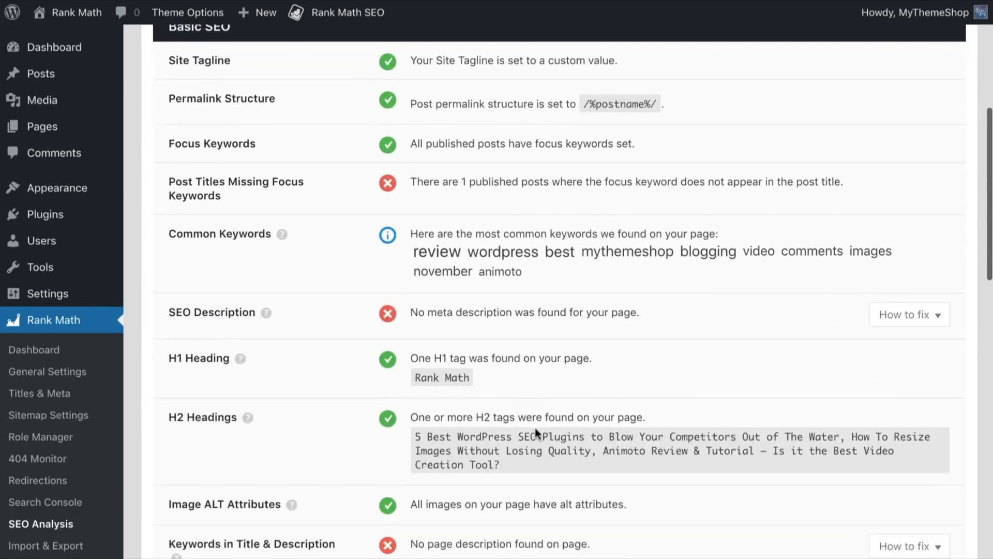
- Scroll the SEO Analysis report from Basic SEO down to the Advanced SEO checks
scroll("down", 3)
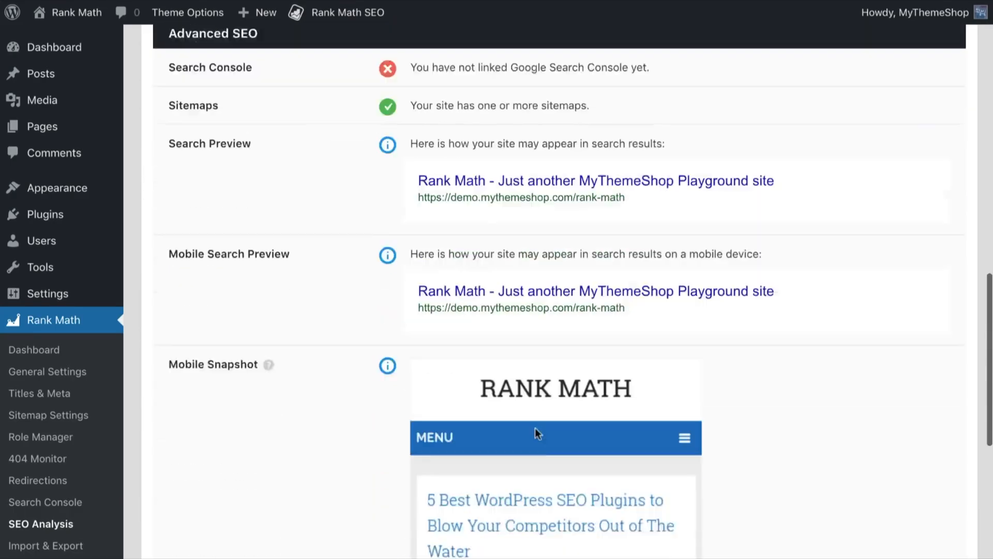
scroll("down", 3)
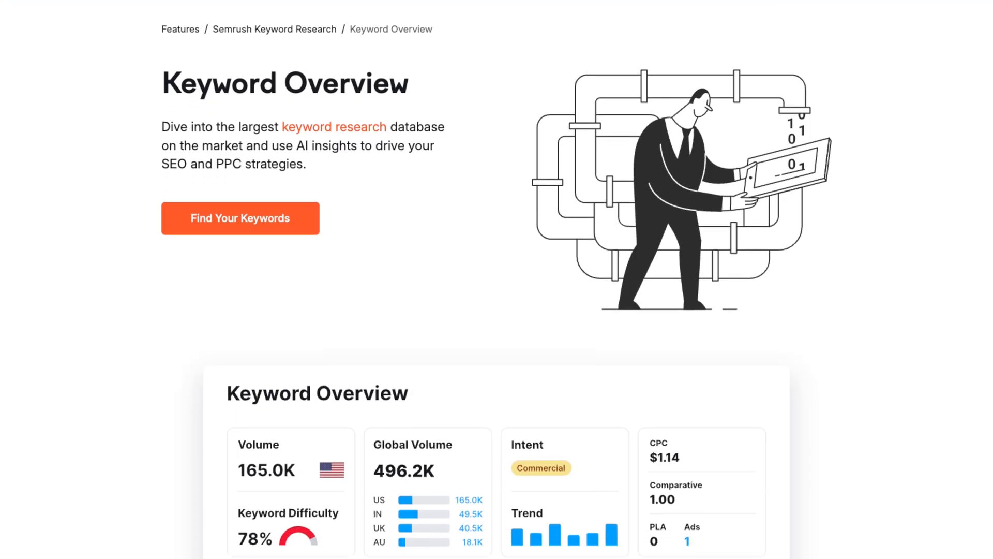
- Scroll past Complete Keyword Analysis to the Explore Keywords and Variations and AI insights sections
scroll("down", 3)
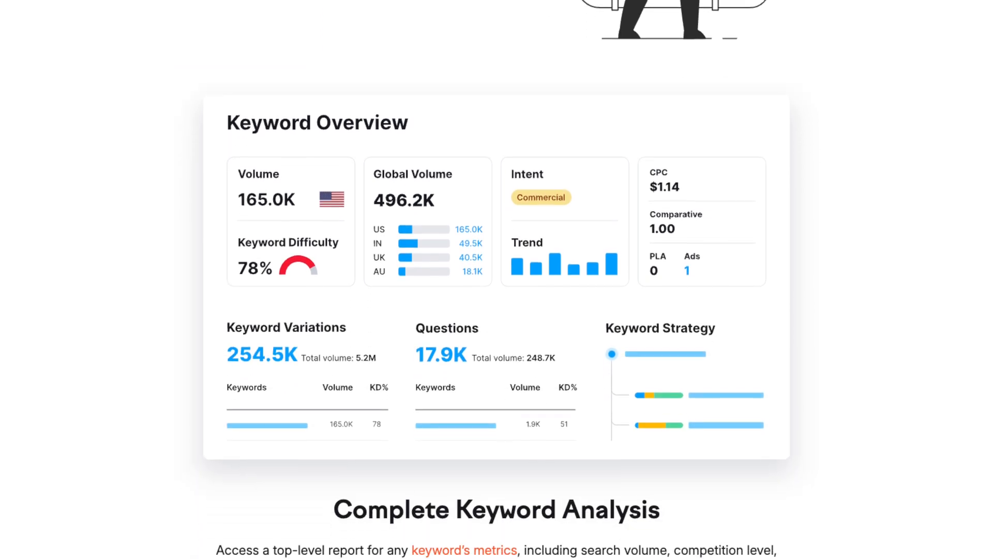
scroll("down", 3)
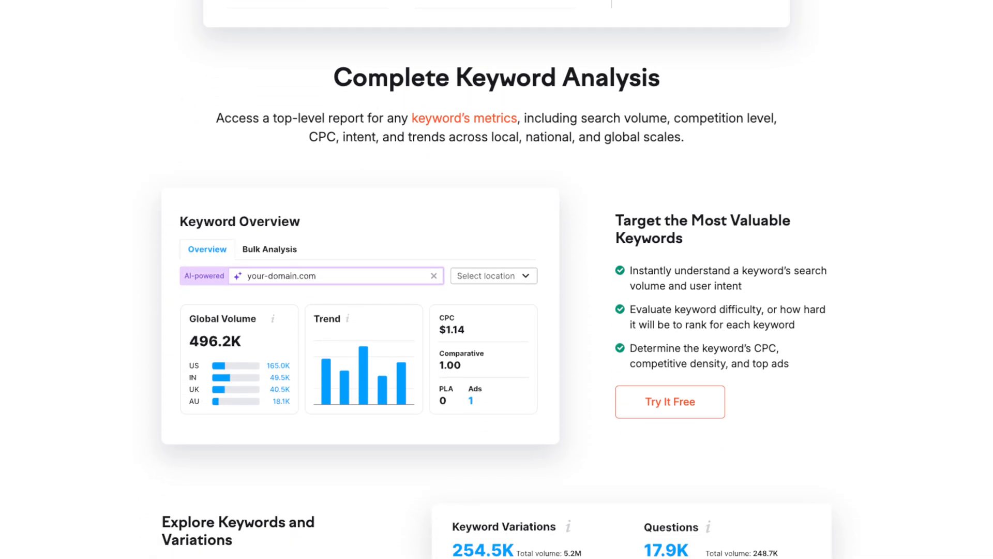
scroll("down", 3)
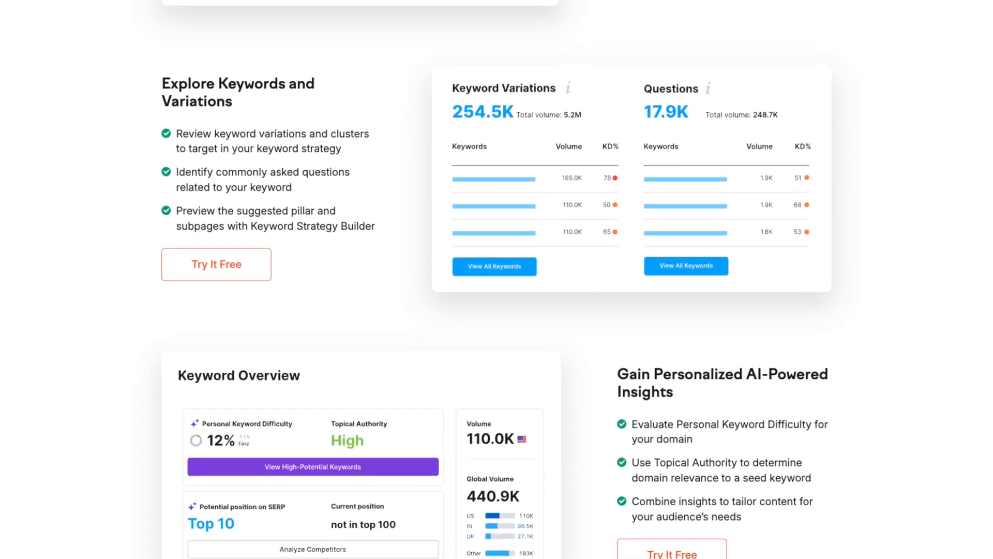
scroll("down", 3)
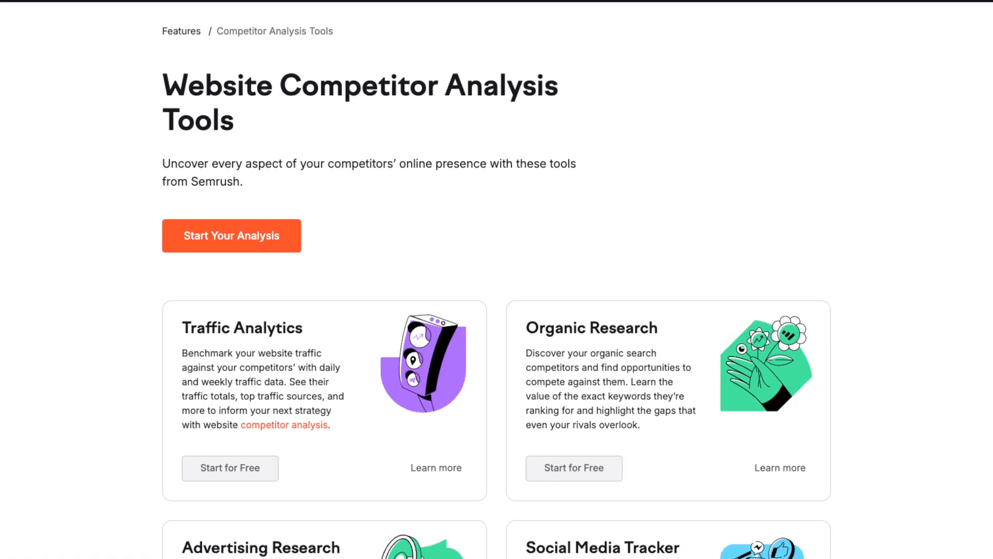
- Scroll the competitor tools page down to the Map Rank Tracker card and Start for Free banner
scroll("down", 3)
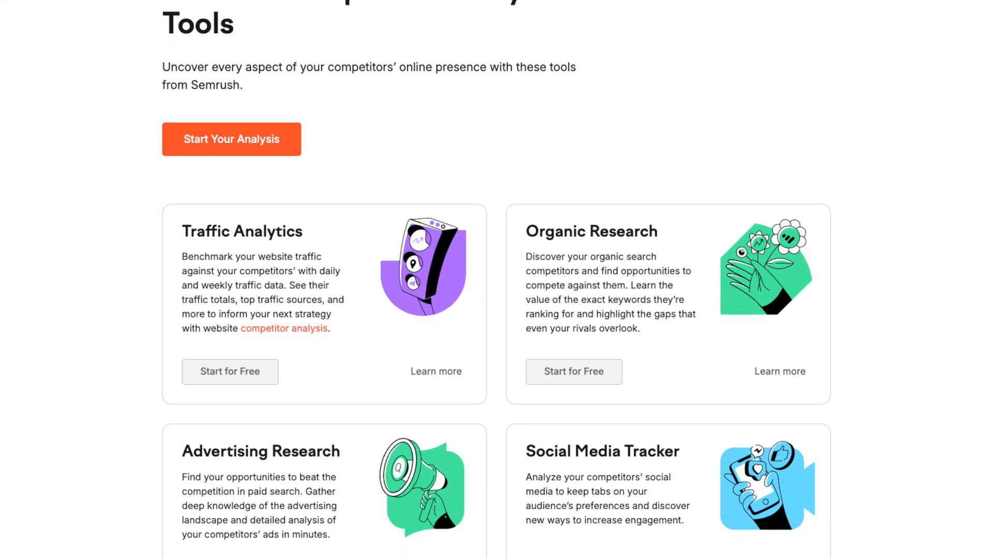
scroll("down", 3)
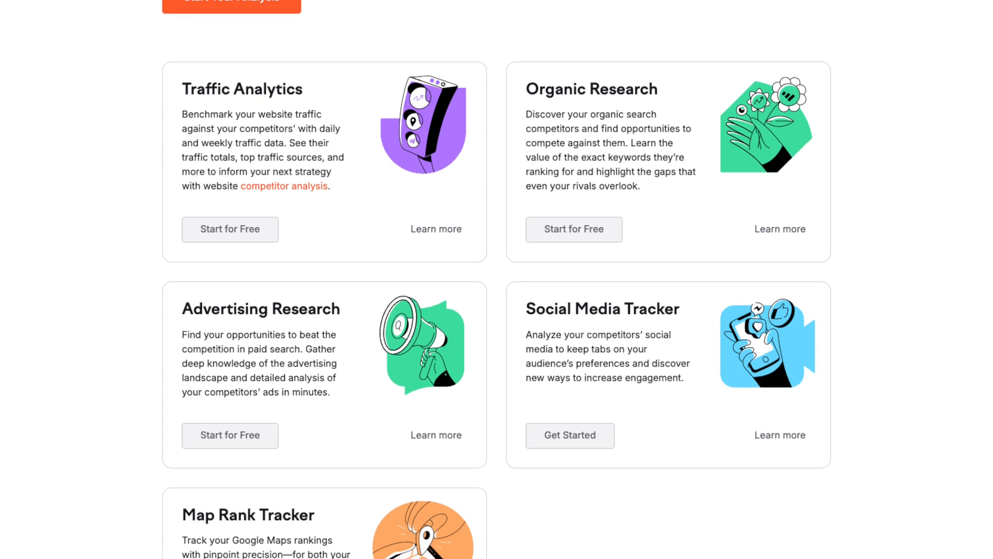
scroll("down", 3)
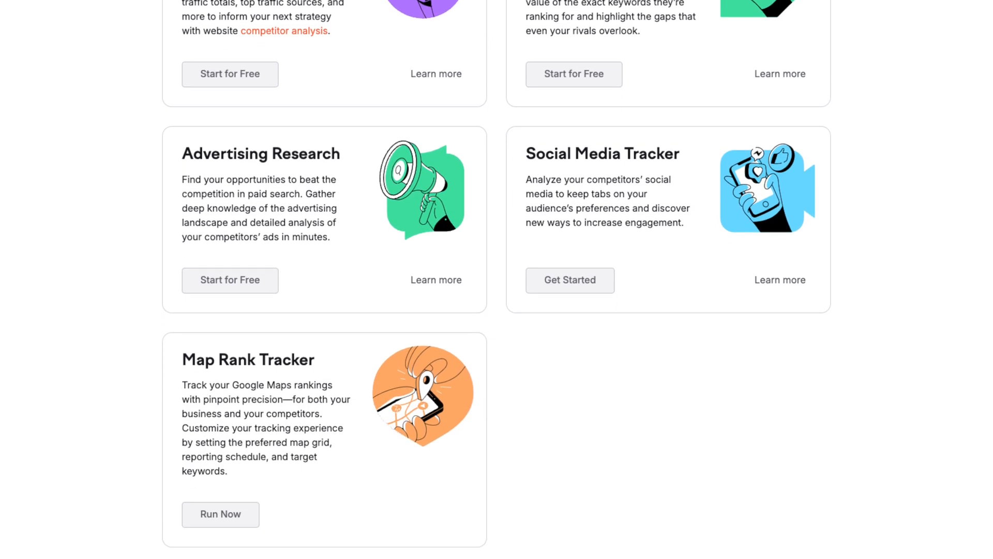
scroll("down", 3)
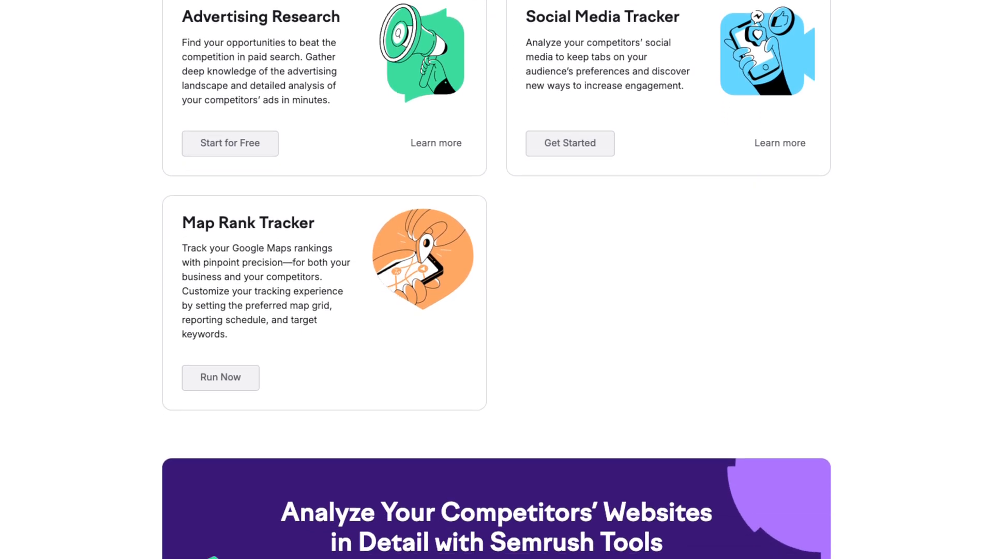
scroll("down", 3)
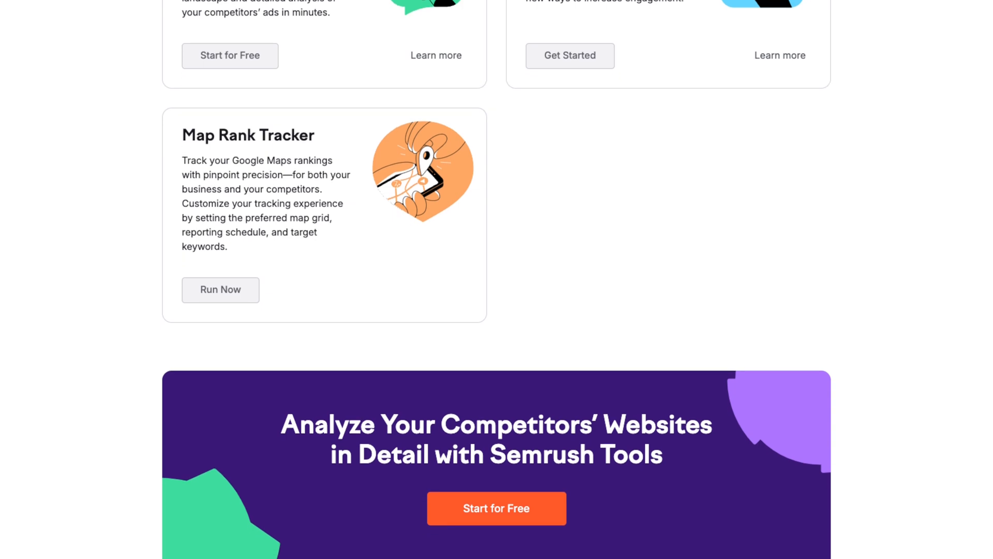